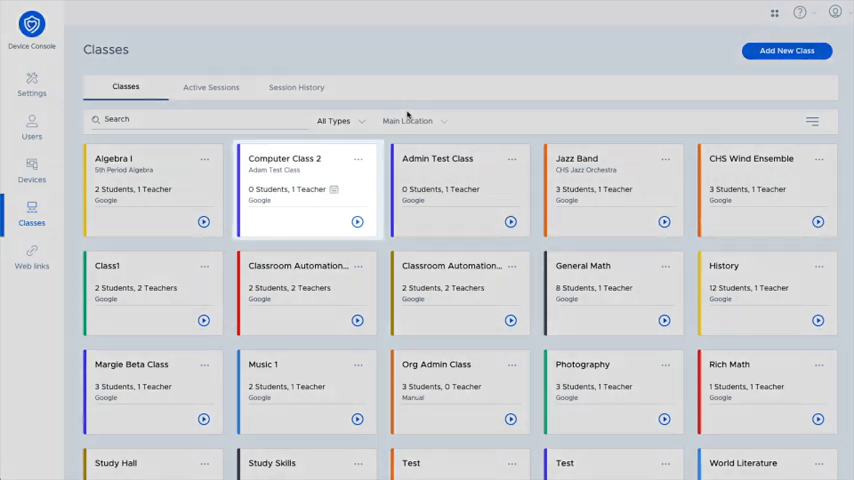
Pin the Computer Class 2 card to the front, then unpin it again.
{"action": "left_click", "coordinate": [304, 190]}
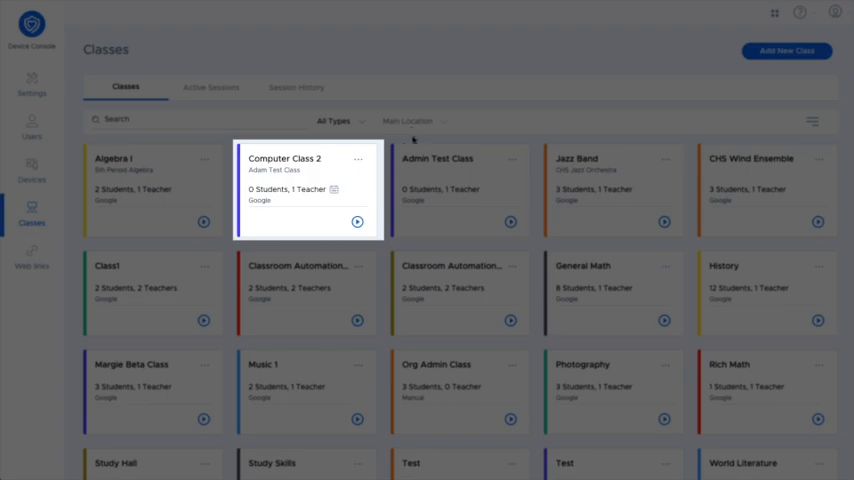
{"action": "mouse_move", "coordinate": [336, 198]}
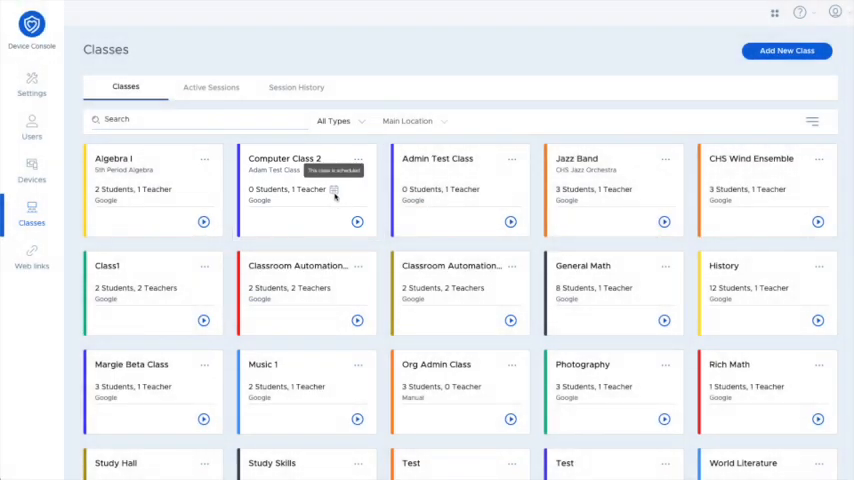
{"action": "mouse_move", "coordinate": [360, 164]}
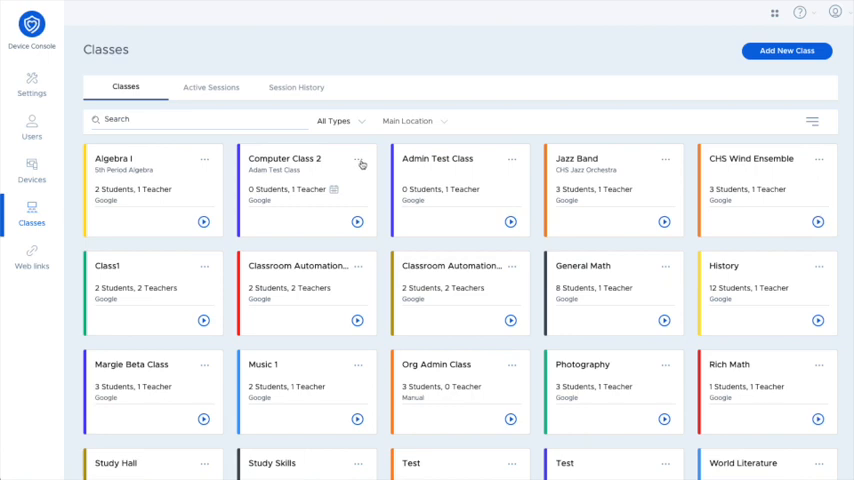
{"action": "mouse_move", "coordinate": [346, 164]}
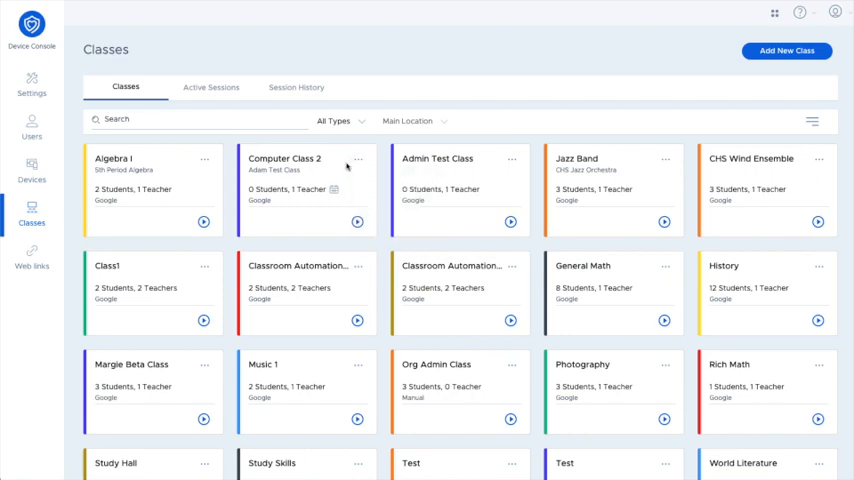
{"action": "mouse_move", "coordinate": [348, 166]}
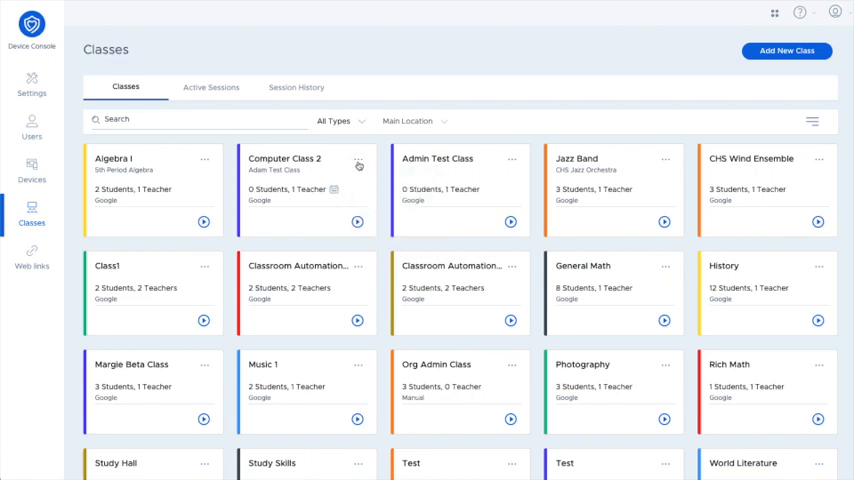
{"action": "left_click", "coordinate": [358, 160]}
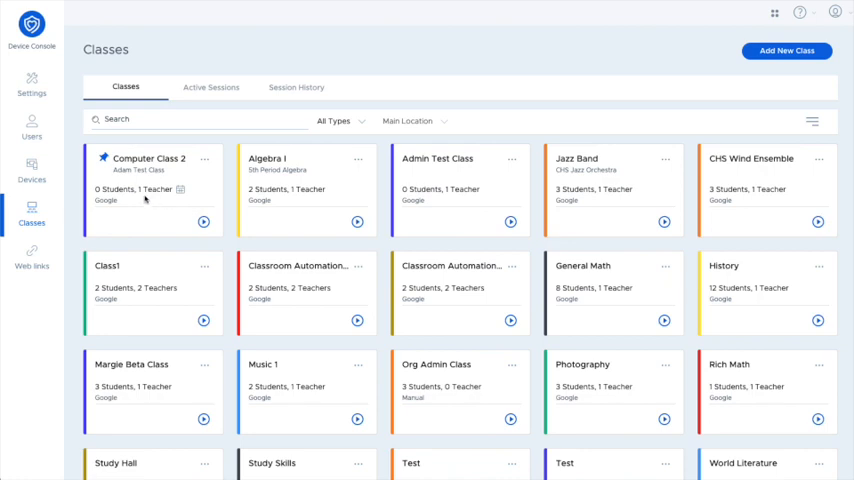
{"action": "left_click", "coordinate": [204, 160]}
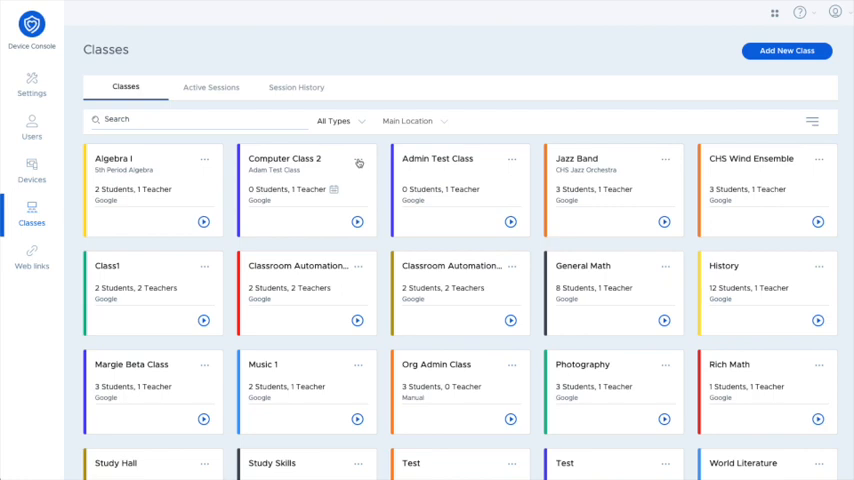
Change the Computer Class 2 card colour from blue to red via its options menu.
{"action": "left_click", "coordinate": [358, 160]}
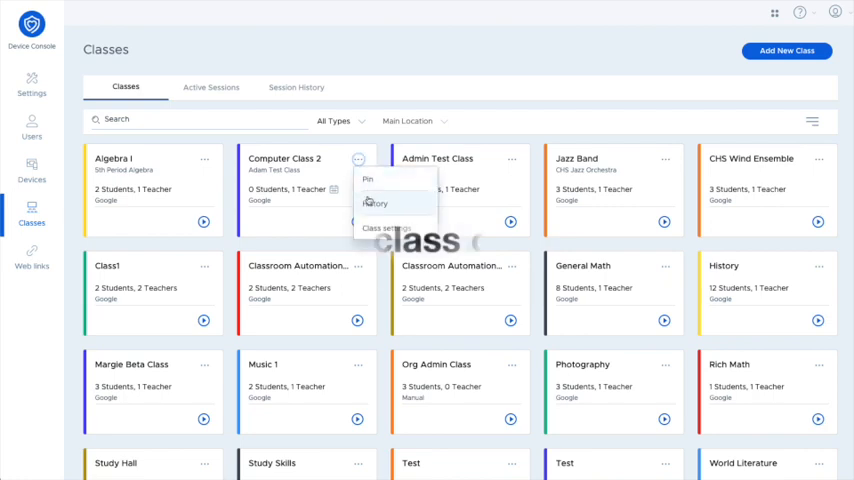
{"action": "left_click", "coordinate": [384, 228]}
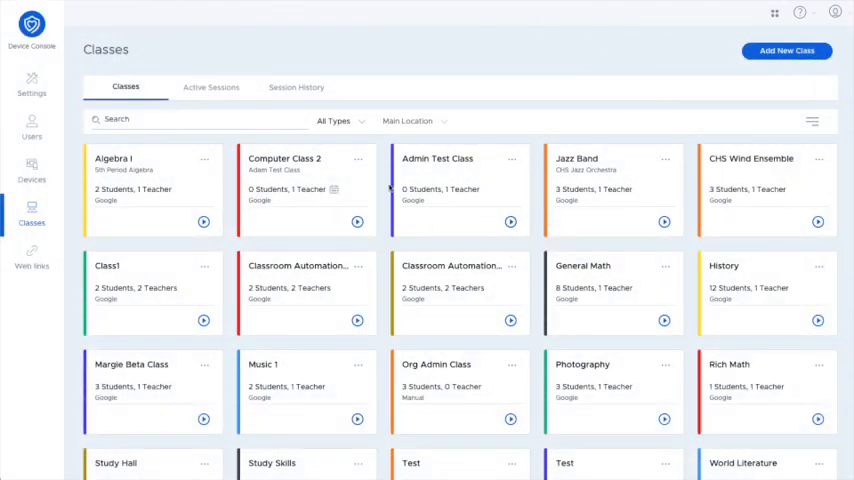
Show Computer Class 2's settings with its class details and session options.
{"action": "left_click", "coordinate": [358, 158]}
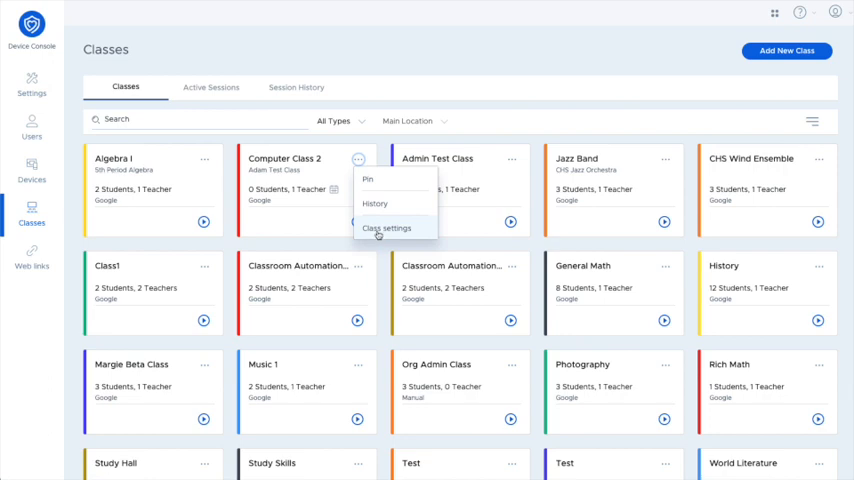
{"action": "left_click", "coordinate": [386, 228]}
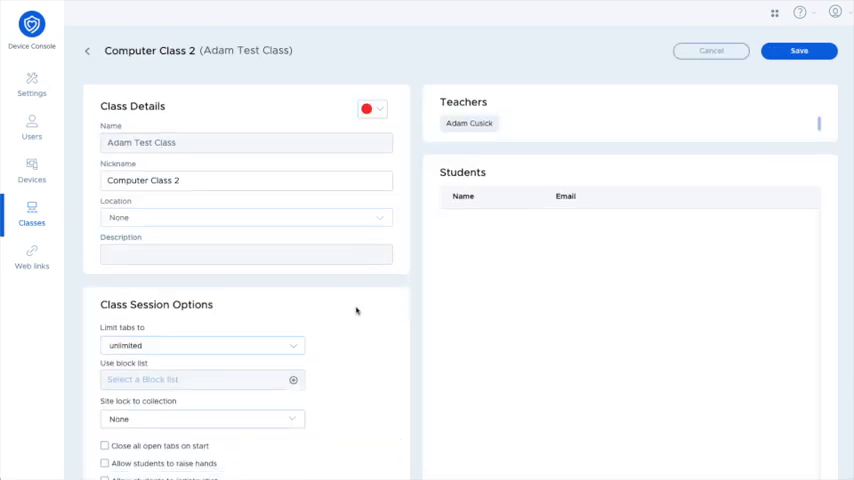
{"action": "scroll", "scroll_direction": "down", "scroll_amount": 3}
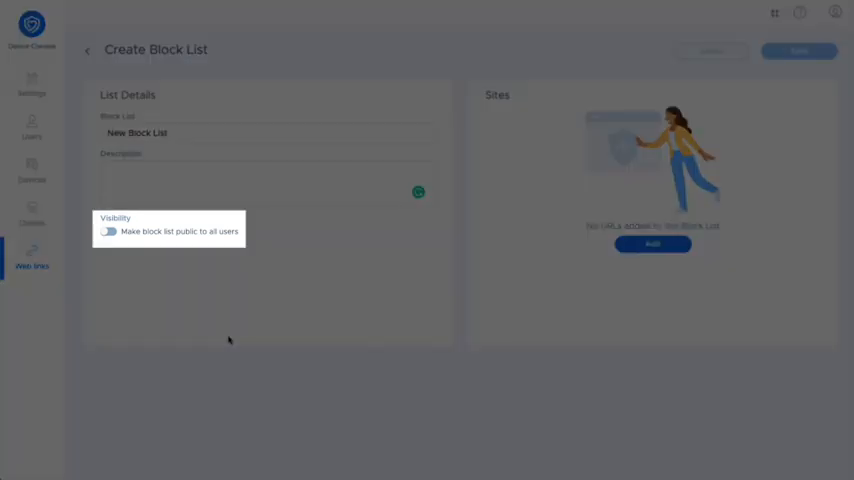
Set New Block List's visibility to public for all users.
{"action": "left_click", "coordinate": [108, 232]}
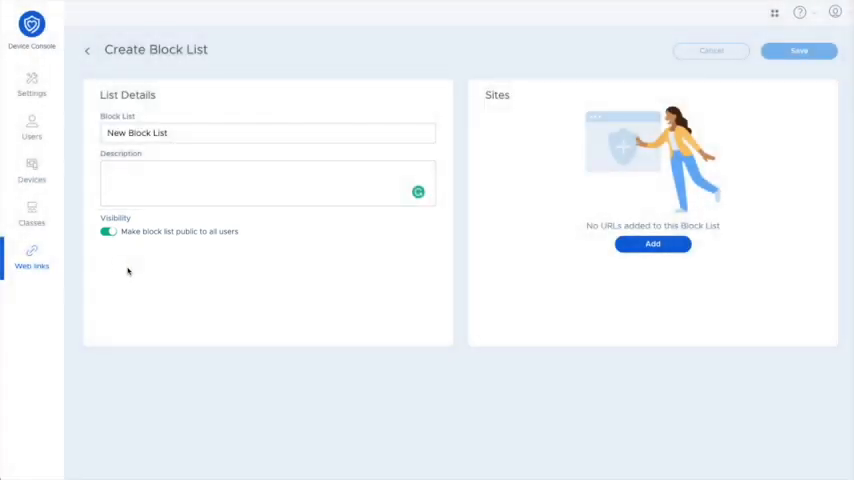
{"action": "left_click", "coordinate": [652, 244]}
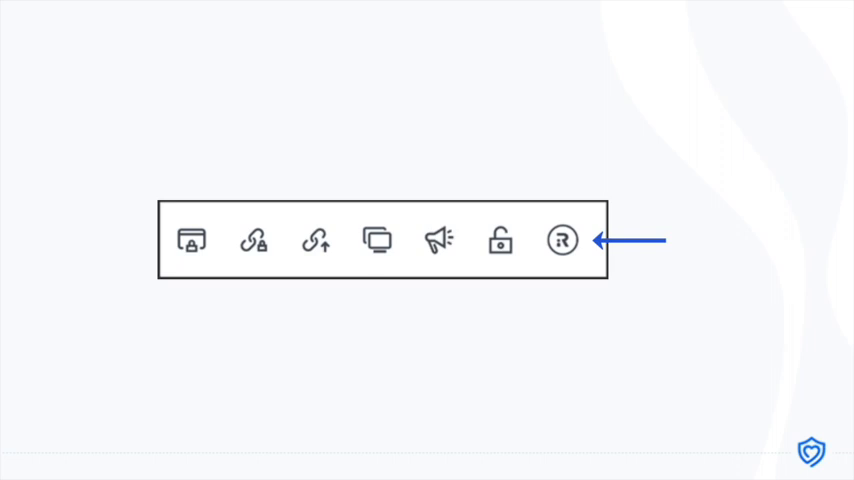
Launch the Get in Rhythm Essential assessment to student devices from the session toolbar.
{"action": "left_click", "coordinate": [560, 240]}
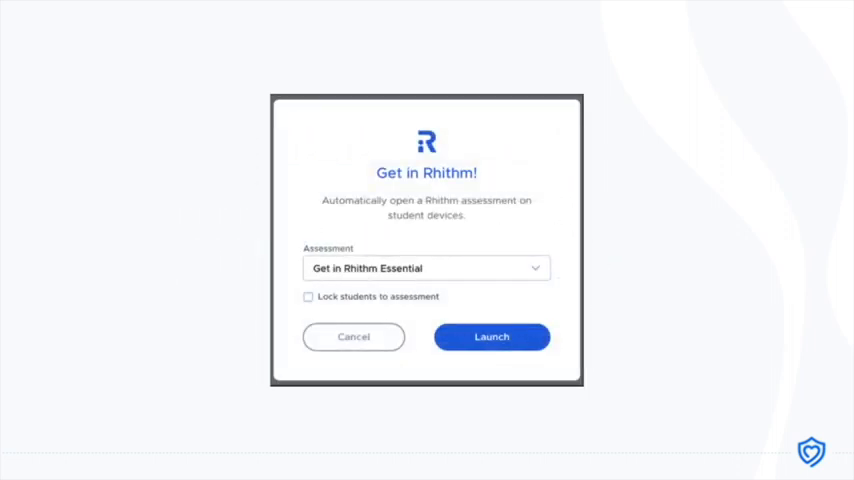
{"action": "left_click", "coordinate": [492, 336]}
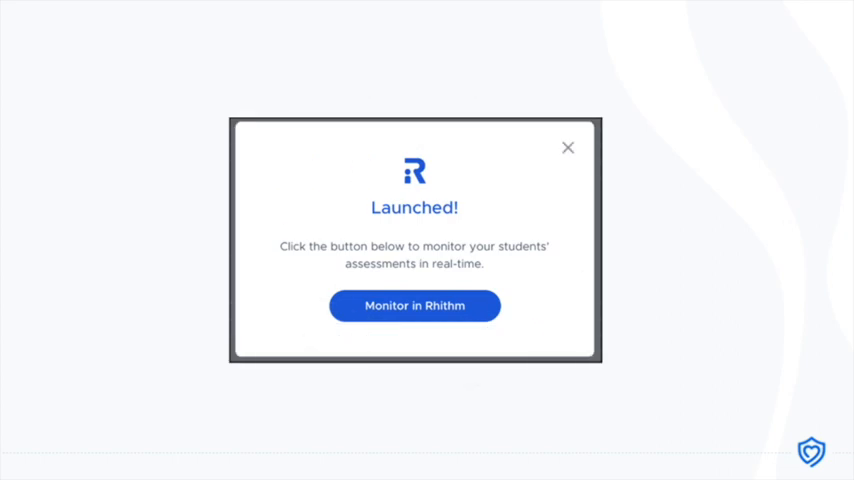